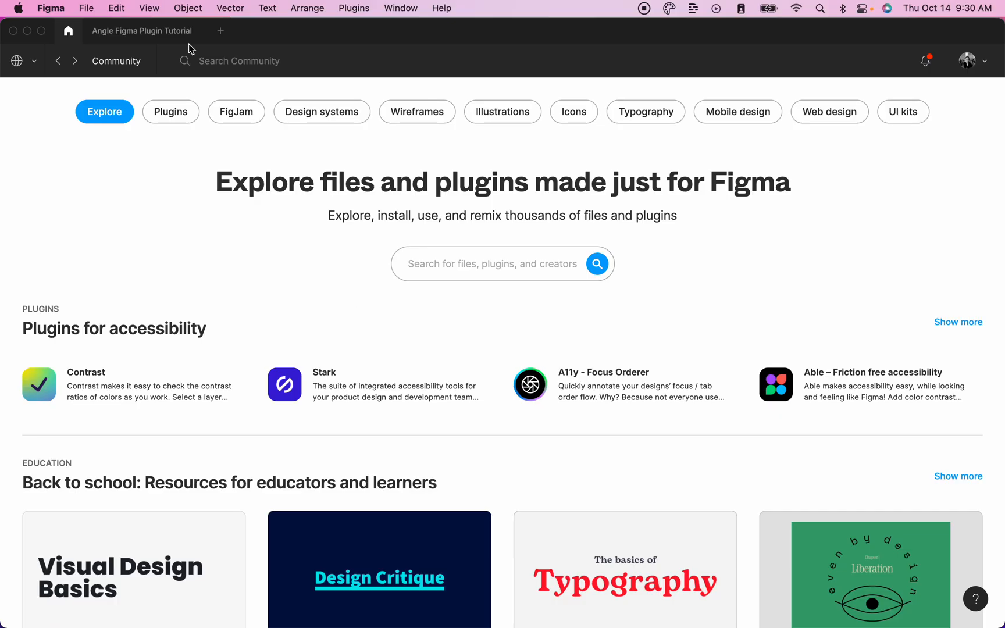
- Find Angle Mockups via Community search and install the plugin
text(angle)
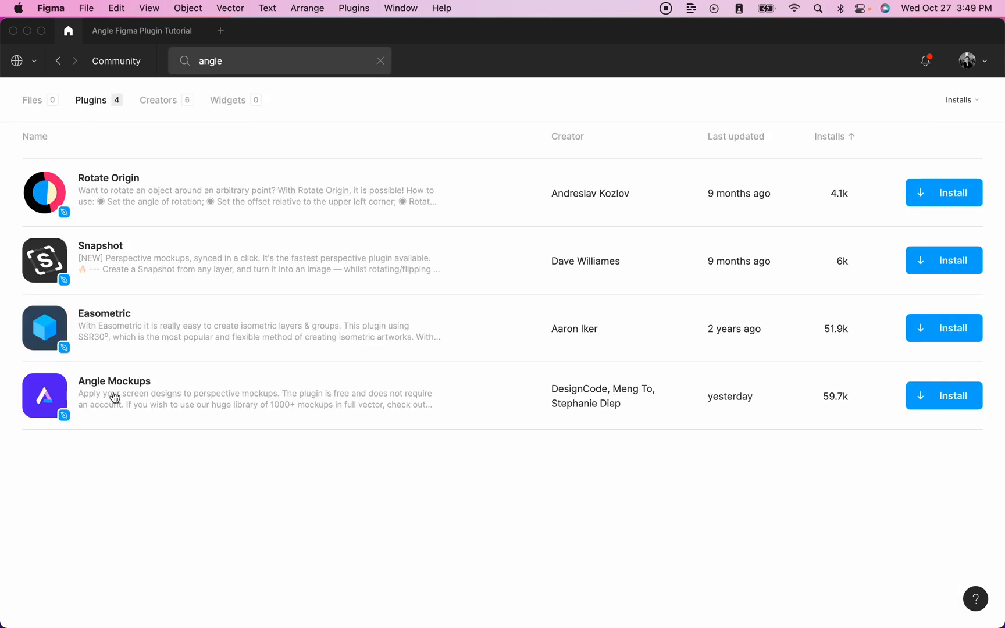
click(114, 396)
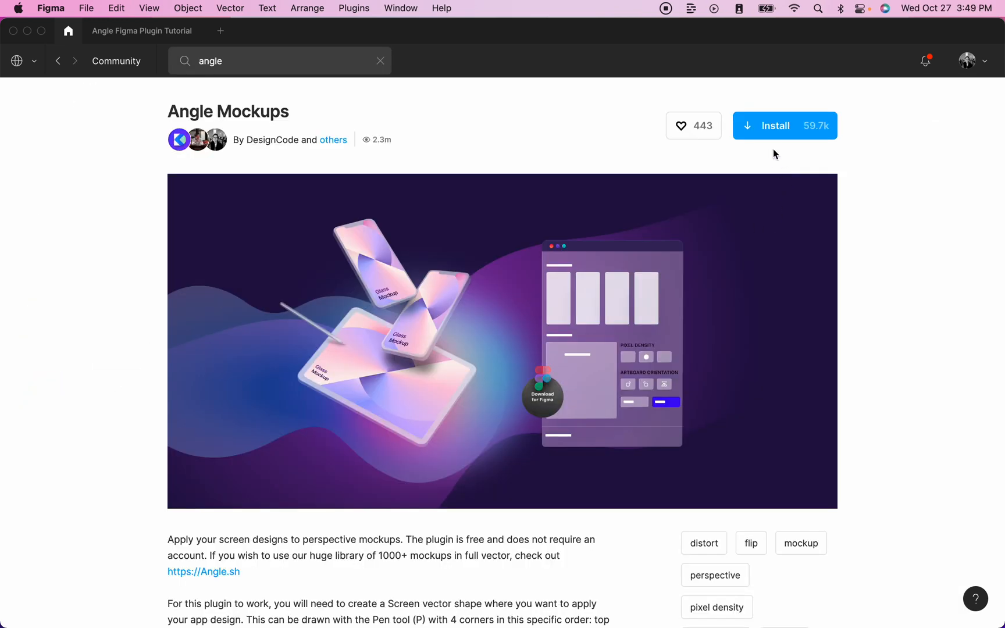
click(784, 126)
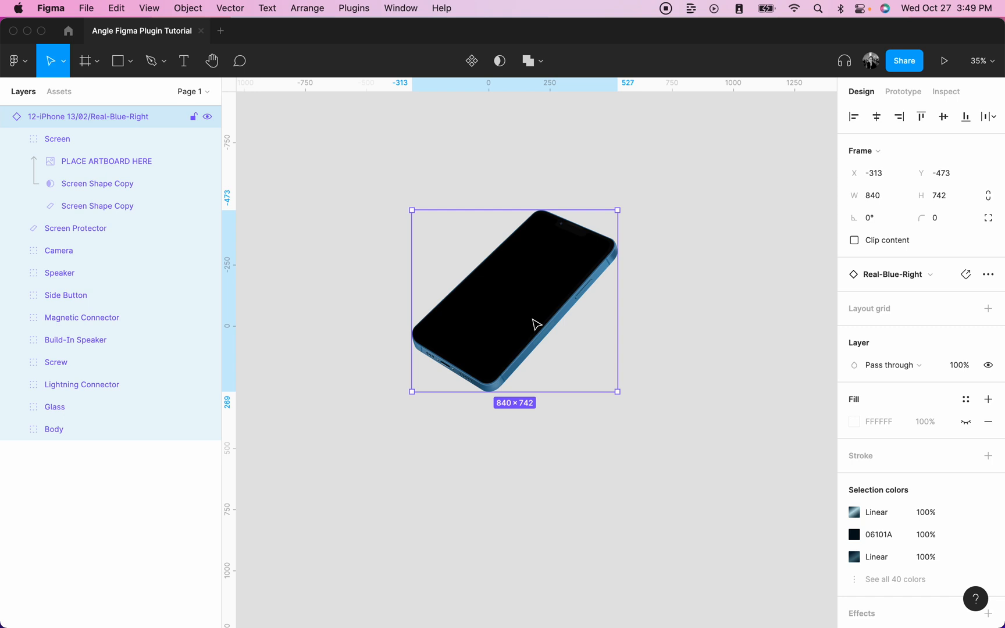
mouse_move(577, 441)
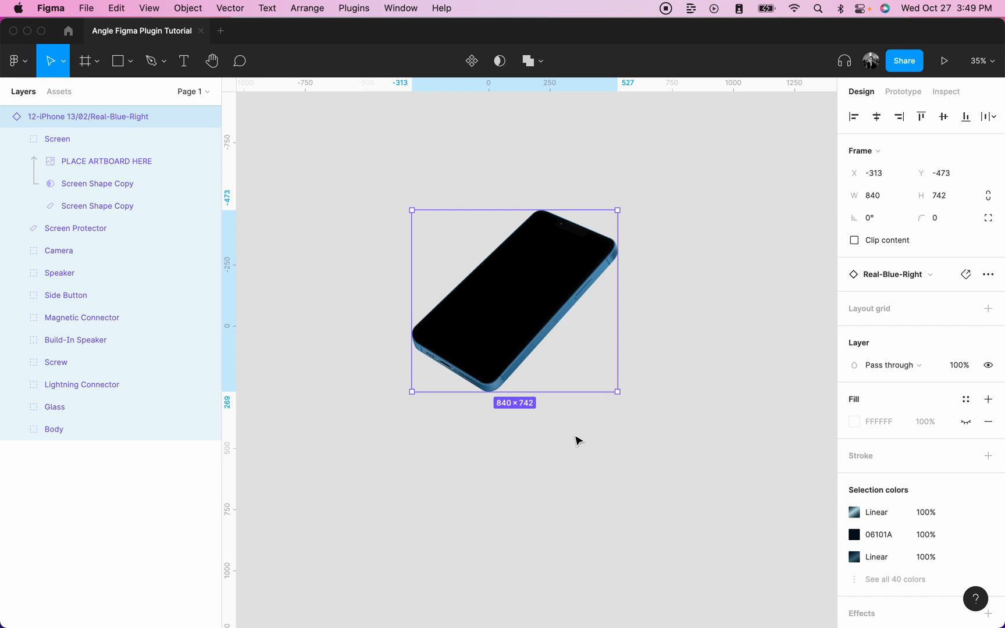
- Add a 390×844 iPhone 13 / 13 Pro frame and move it beside the mockup
click(107, 162)
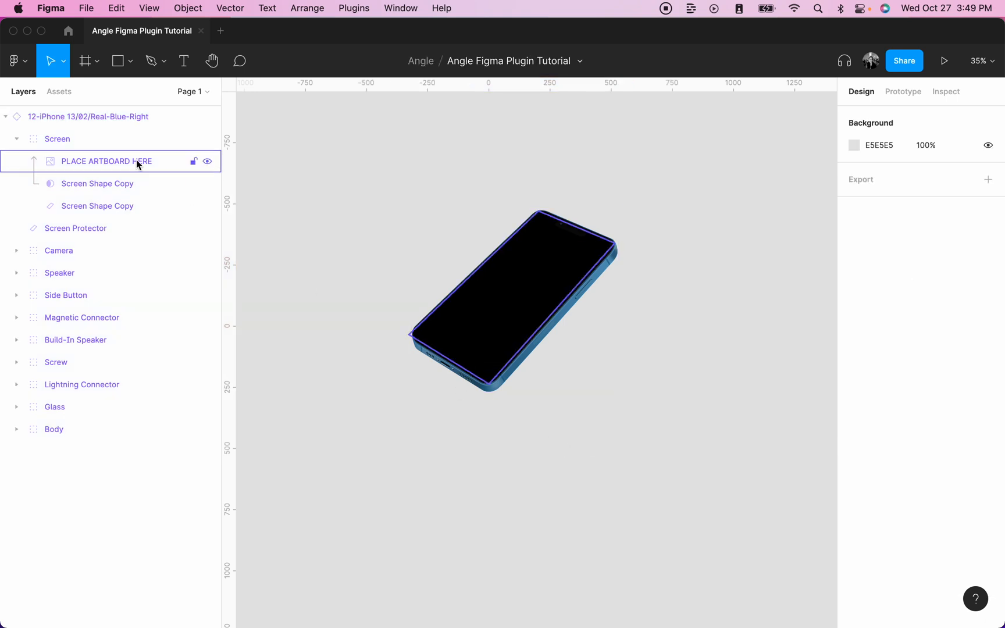
click(88, 117)
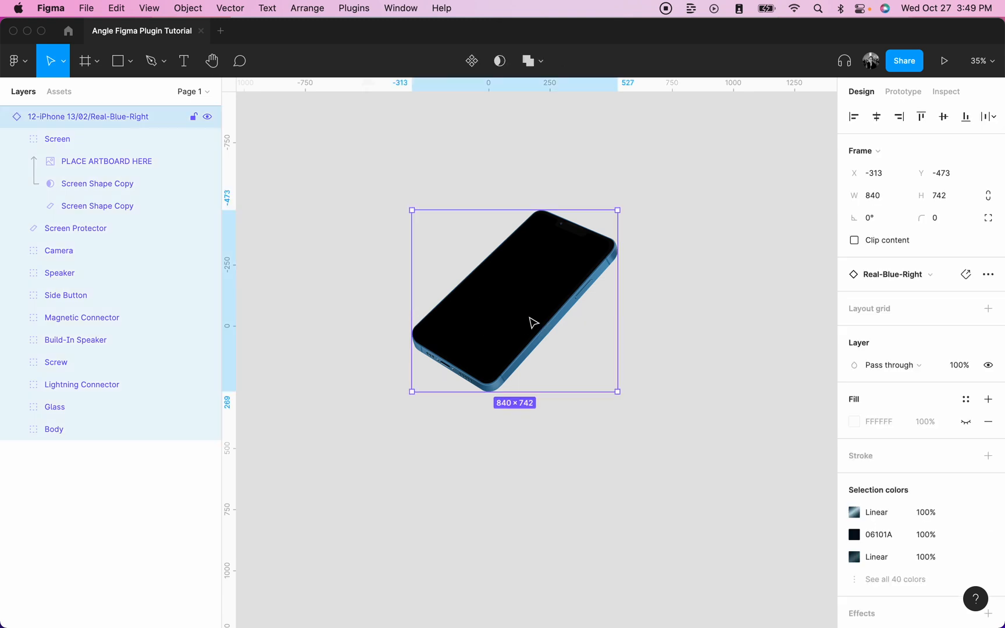
click(84, 60)
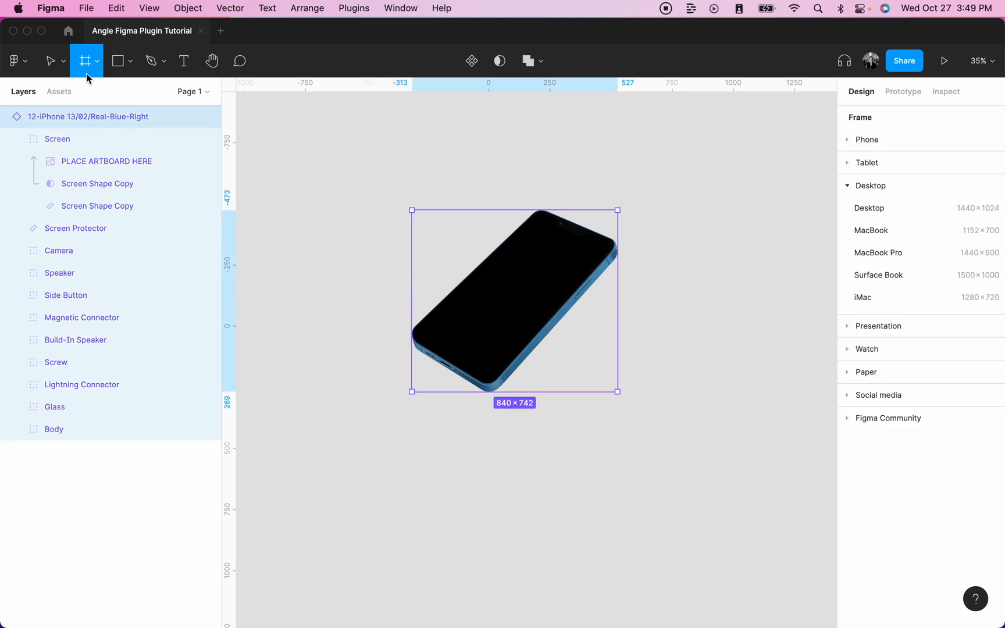
click(848, 140)
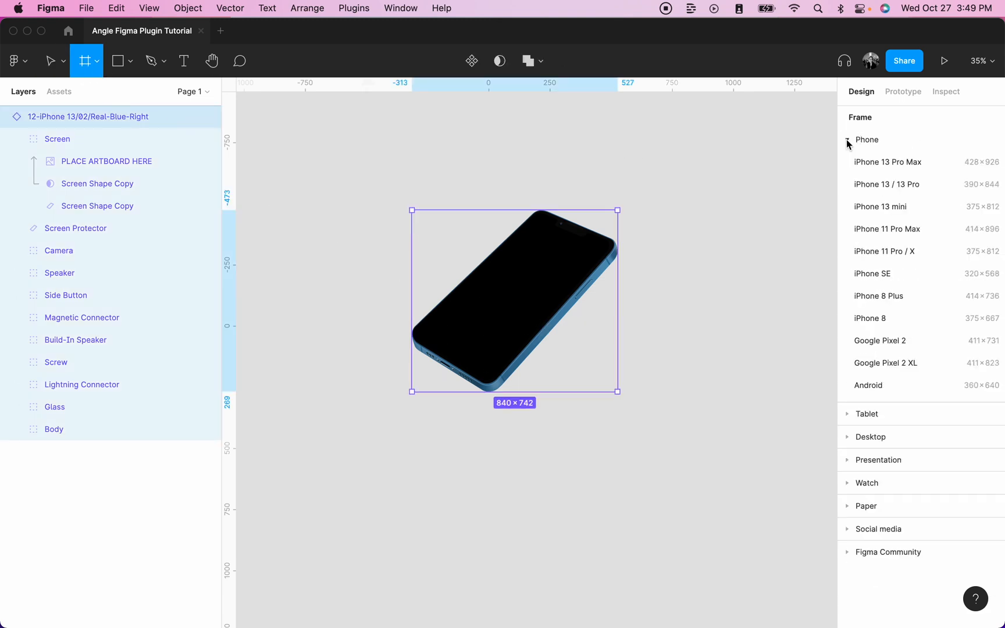
click(886, 184)
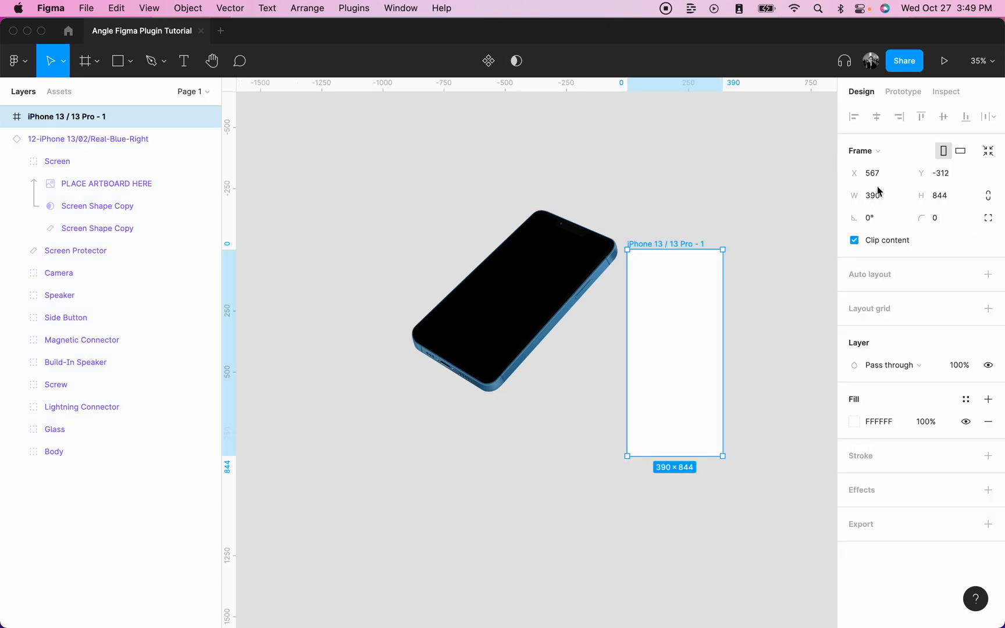
drag(674, 349, 713, 288)
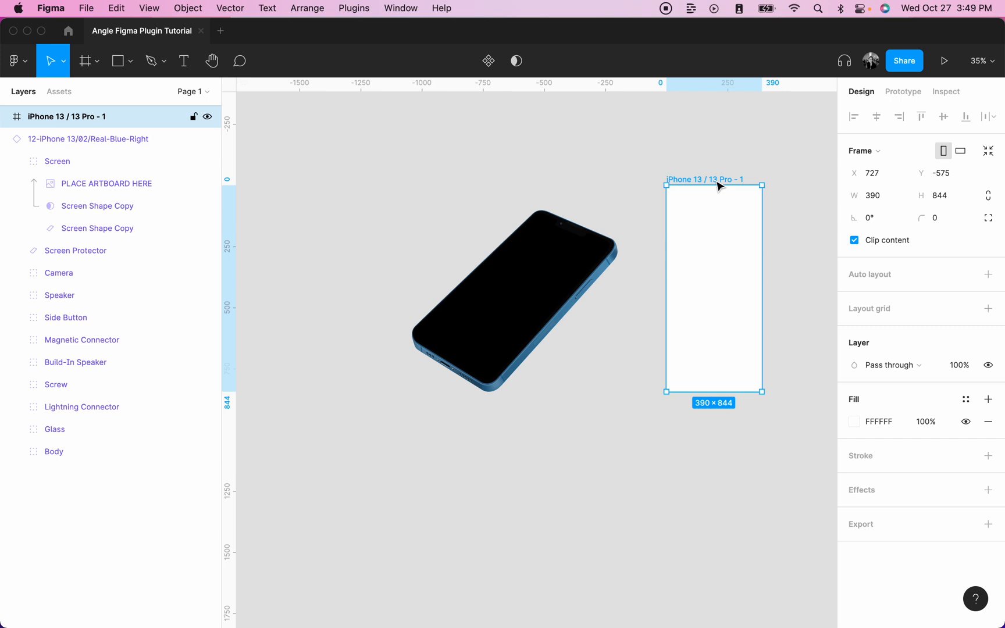
mouse_move(721, 241)
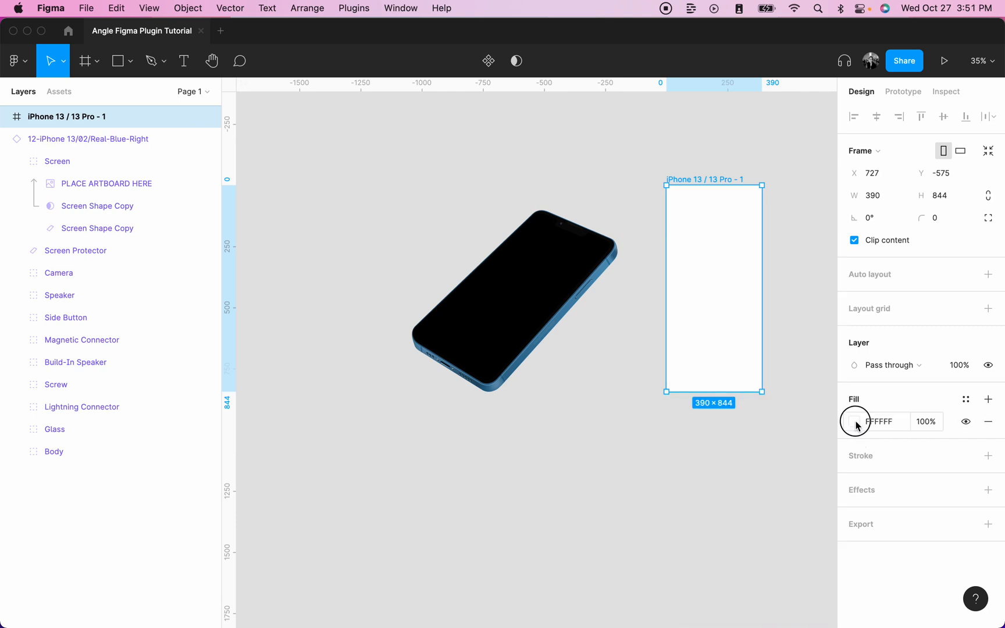
- Fill the iPhone 13 frame with the Montréal weather-app JPEG screenshot
click(856, 422)
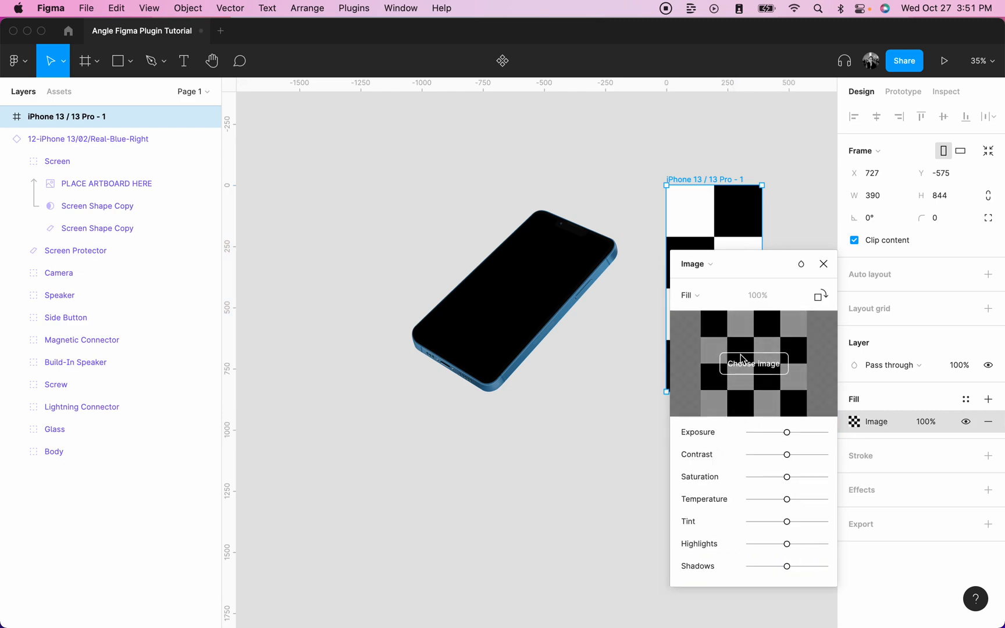
click(753, 363)
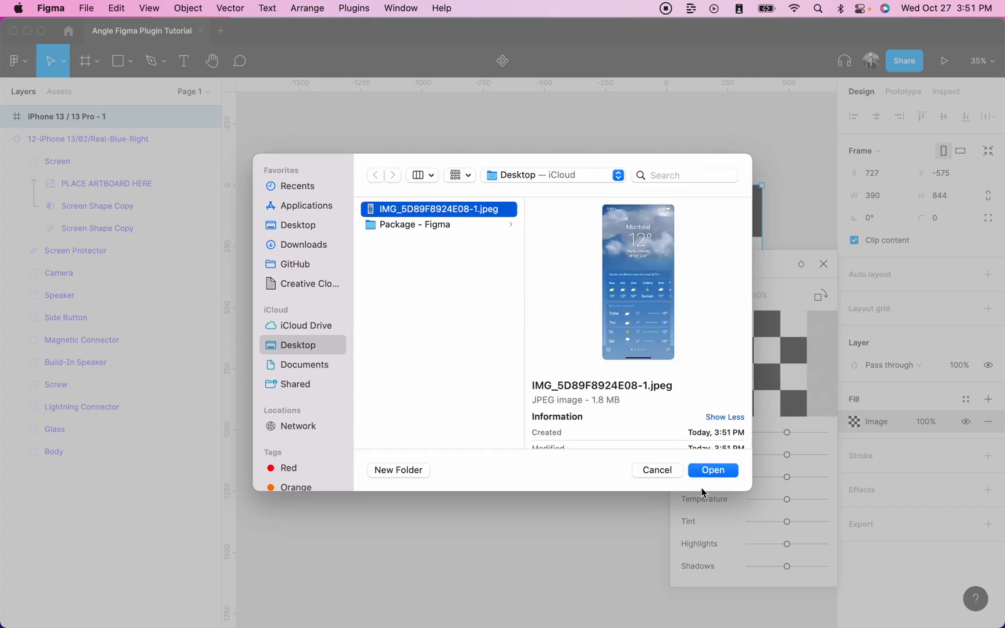
click(713, 470)
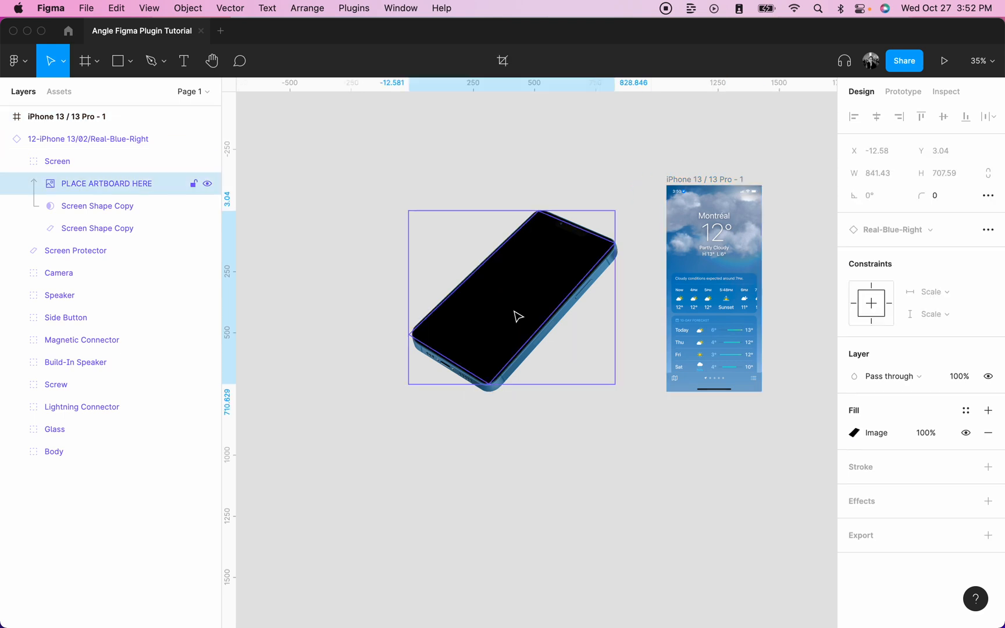
mouse_move(272, 223)
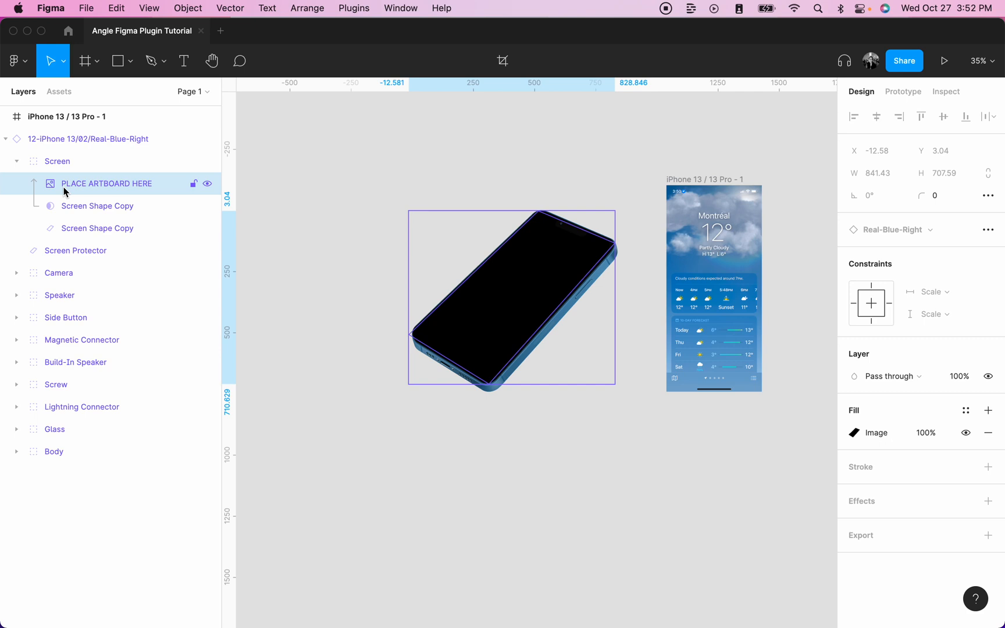
mouse_move(56, 189)
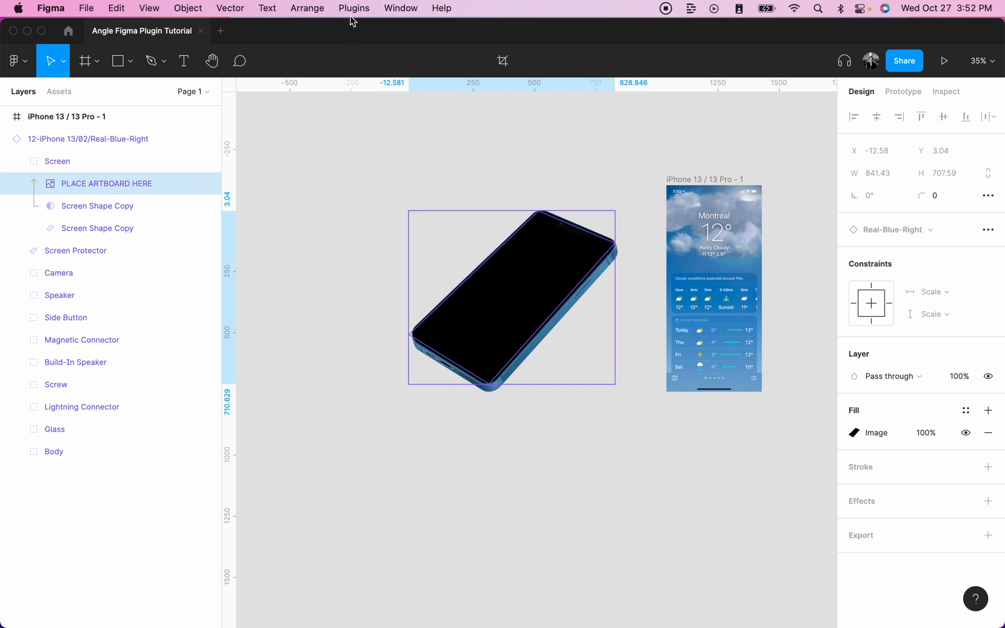
- Launch the Angle Mockups plugin from the installed plugins list
click(354, 8)
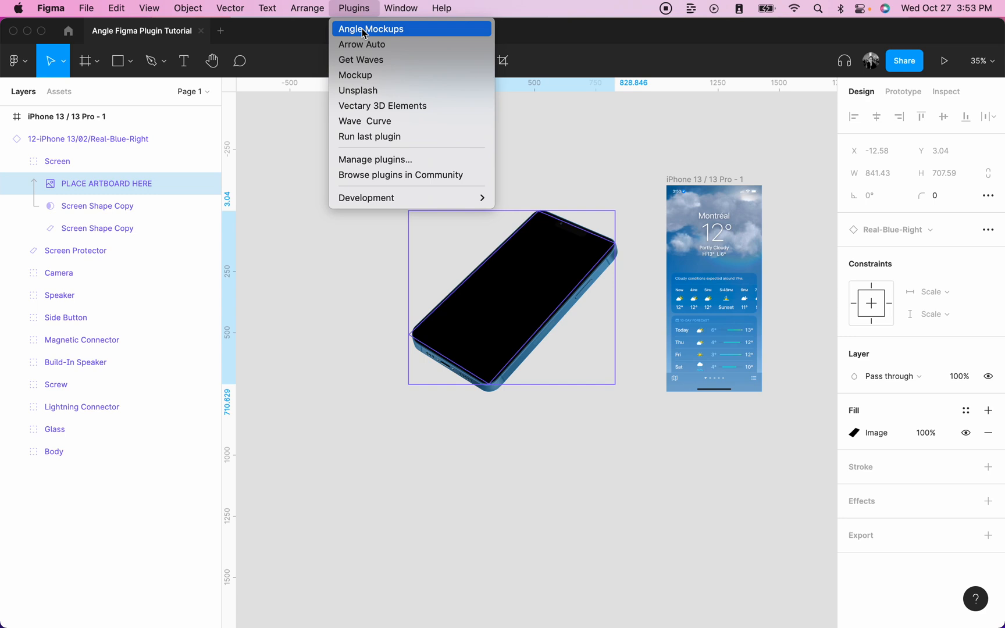
click(375, 28)
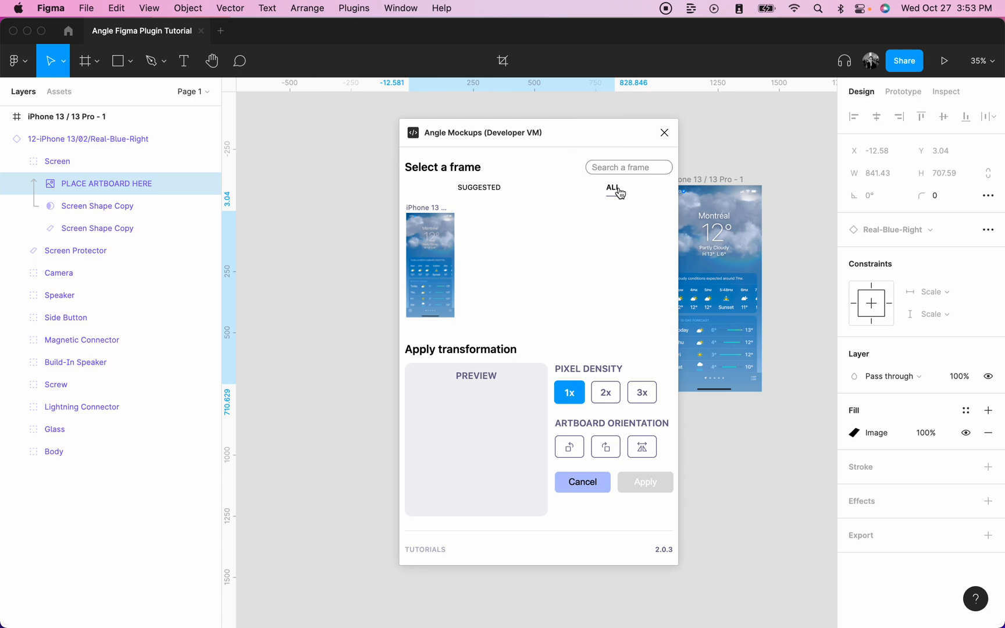
click(480, 188)
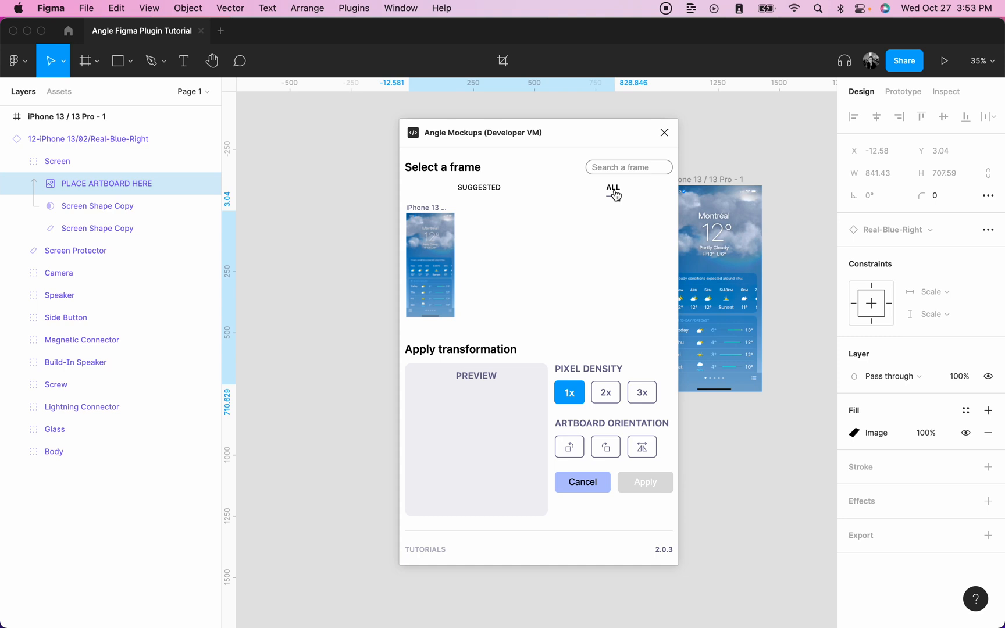
- Search the plugin's frame list for 'iphone' to surface the iPhone 13 frame
click(628, 167)
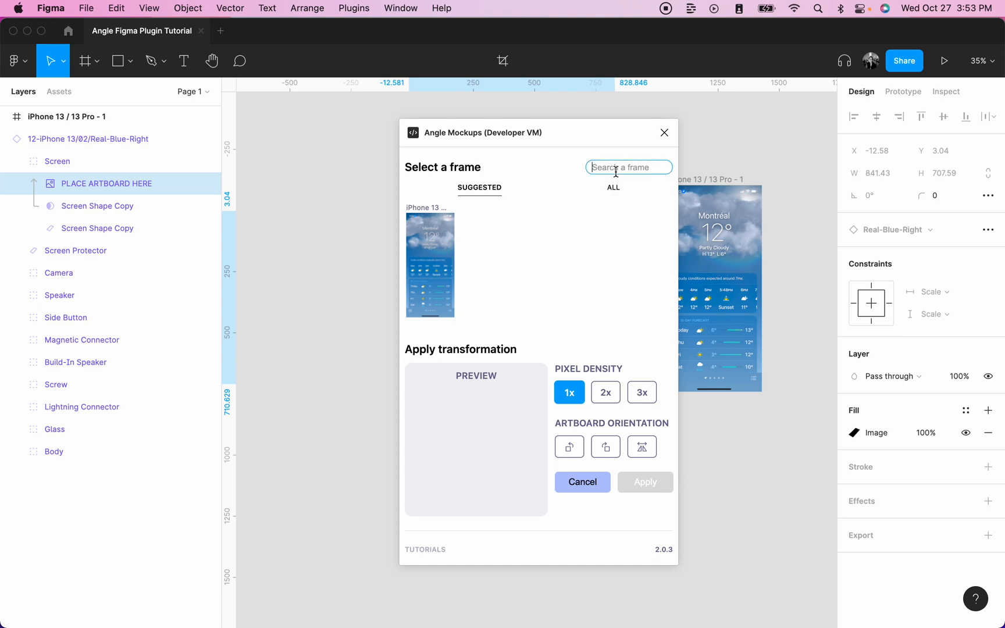
mouse_move(619, 255)
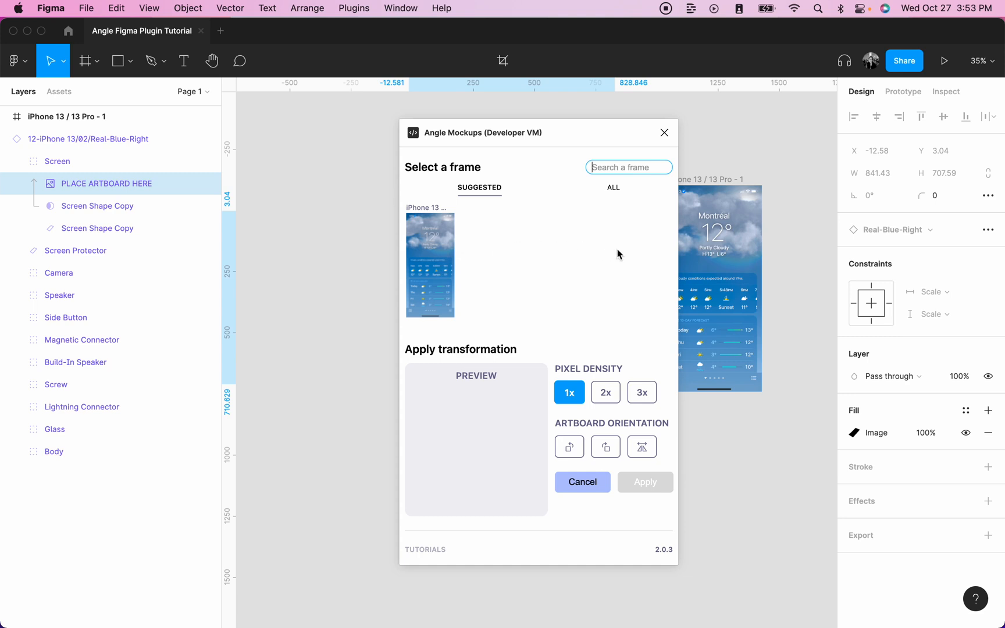
click(629, 167)
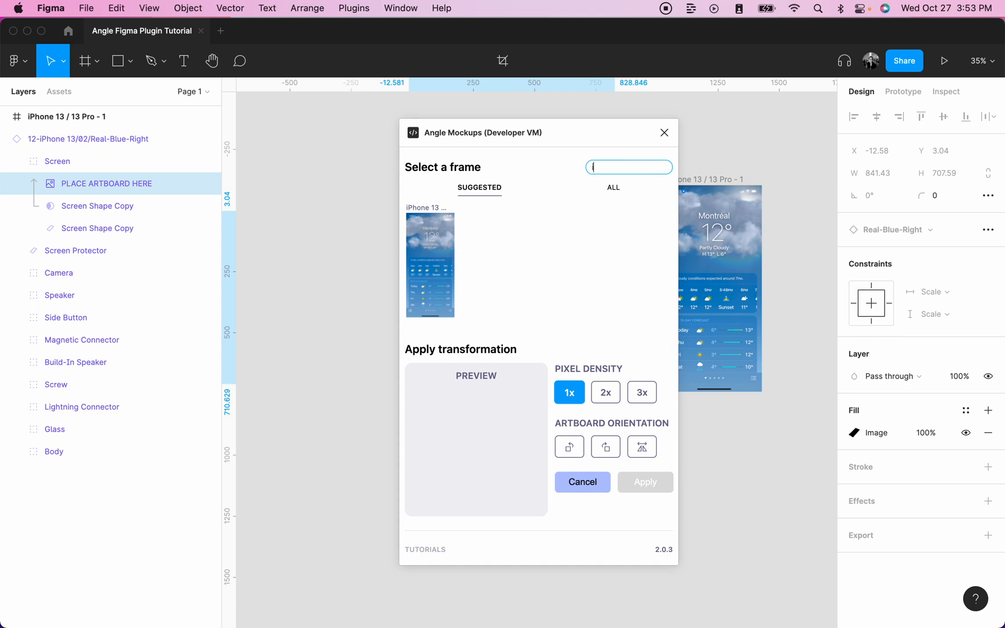
text(iphone)
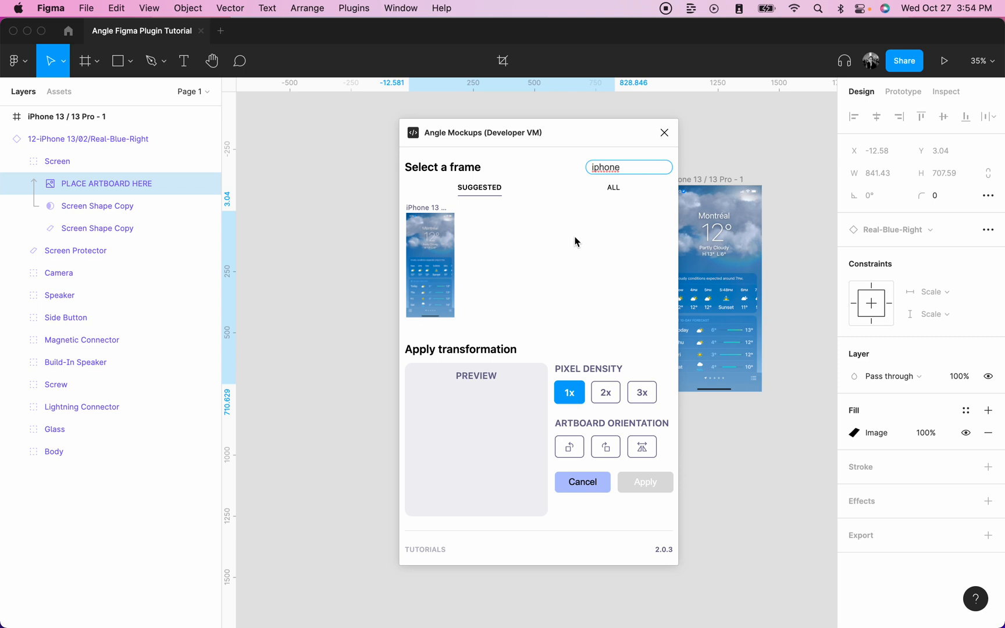
mouse_move(459, 236)
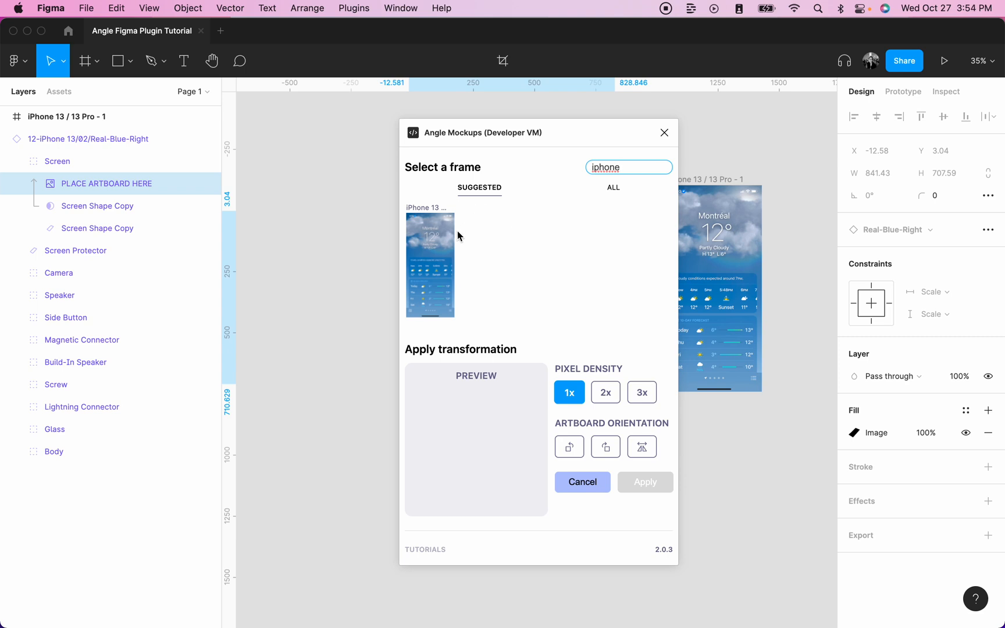
mouse_move(445, 252)
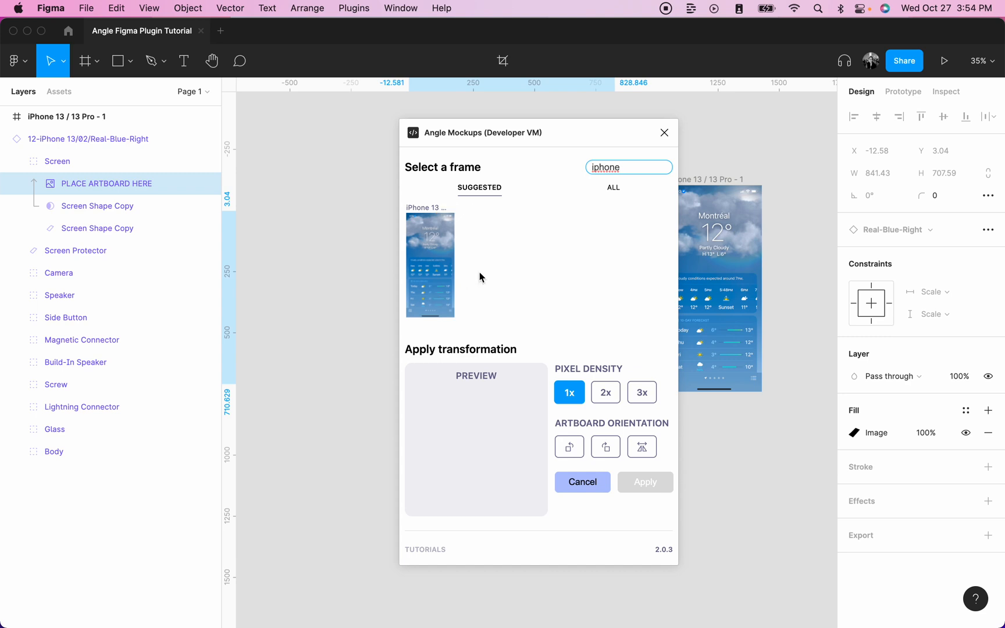
- Apply the iPhone 13 weather screen upright onto the mockup at 3x pixel density
click(430, 265)
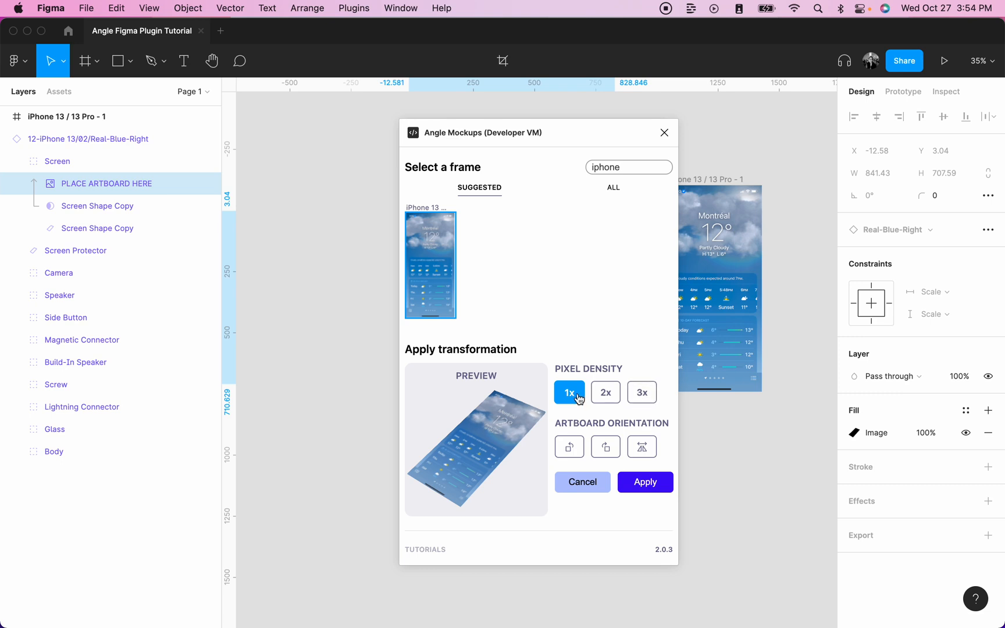
click(605, 447)
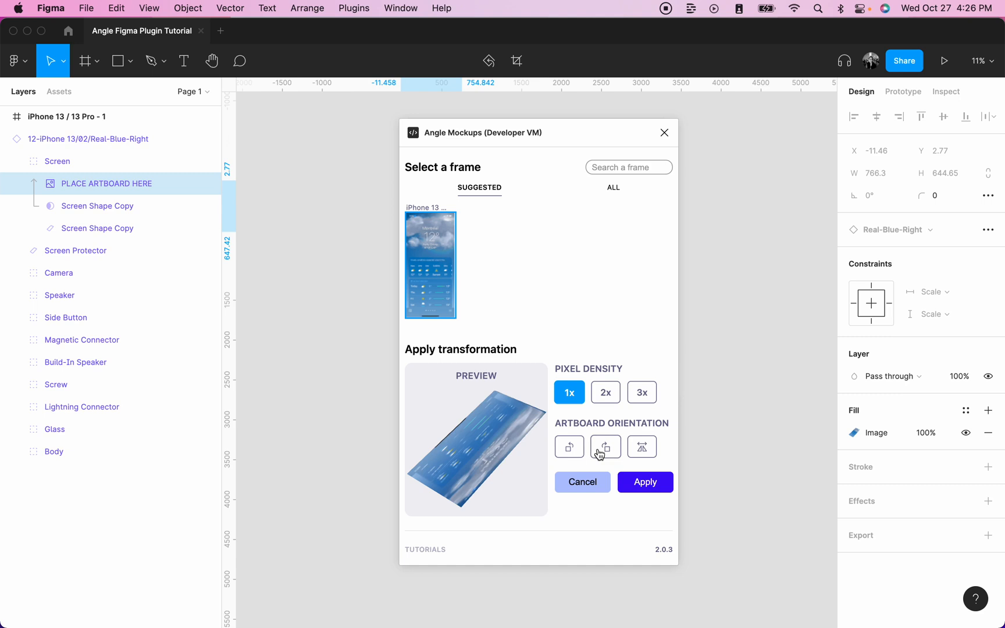
click(642, 446)
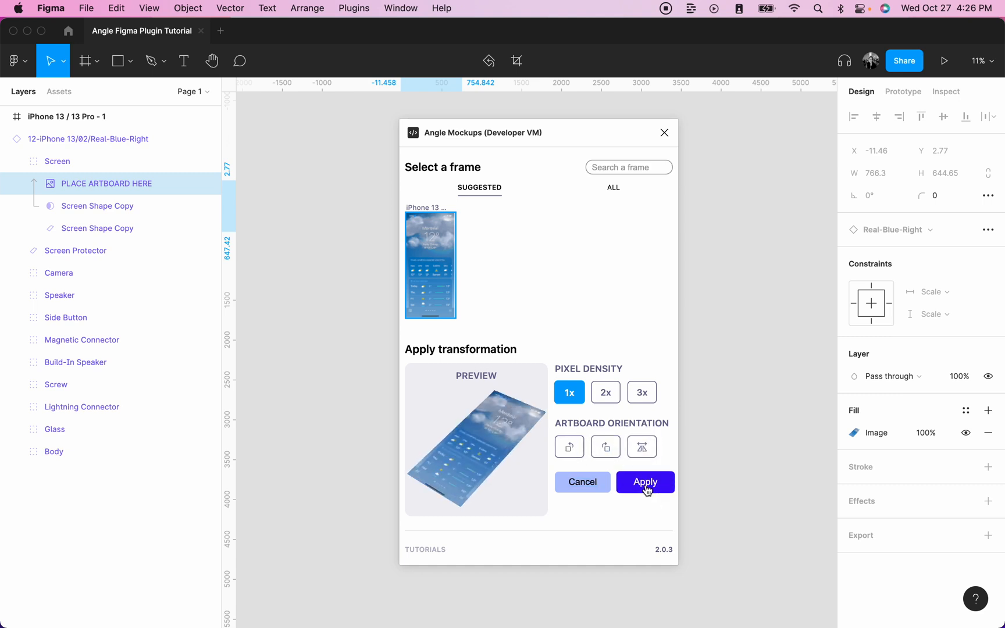
click(645, 481)
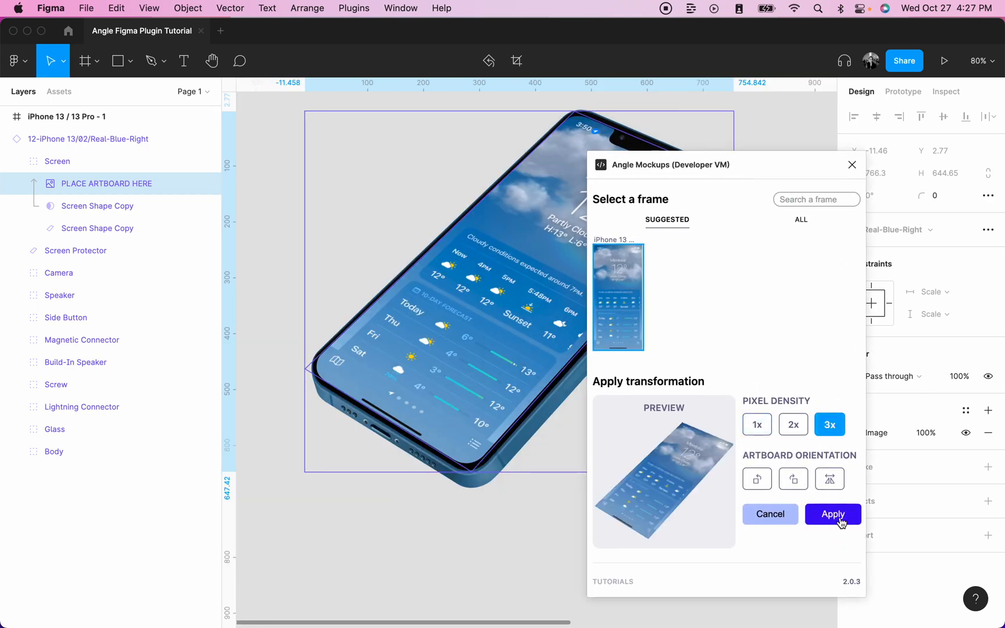
click(833, 514)
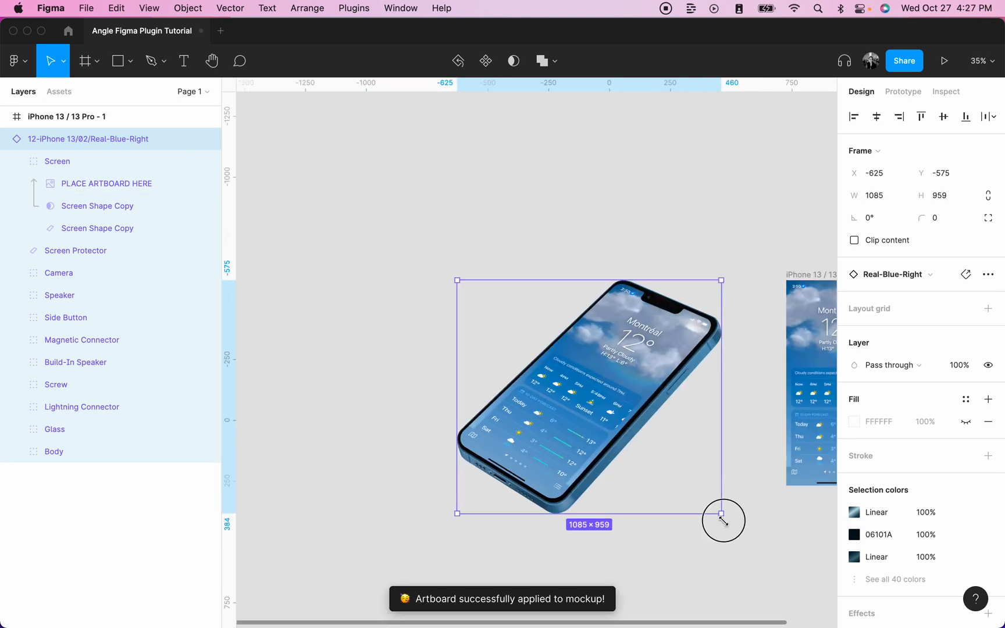
- Enlarge the iPhone mockup to 1255 × 1109 by its corner handle
drag(723, 513, 763, 551)
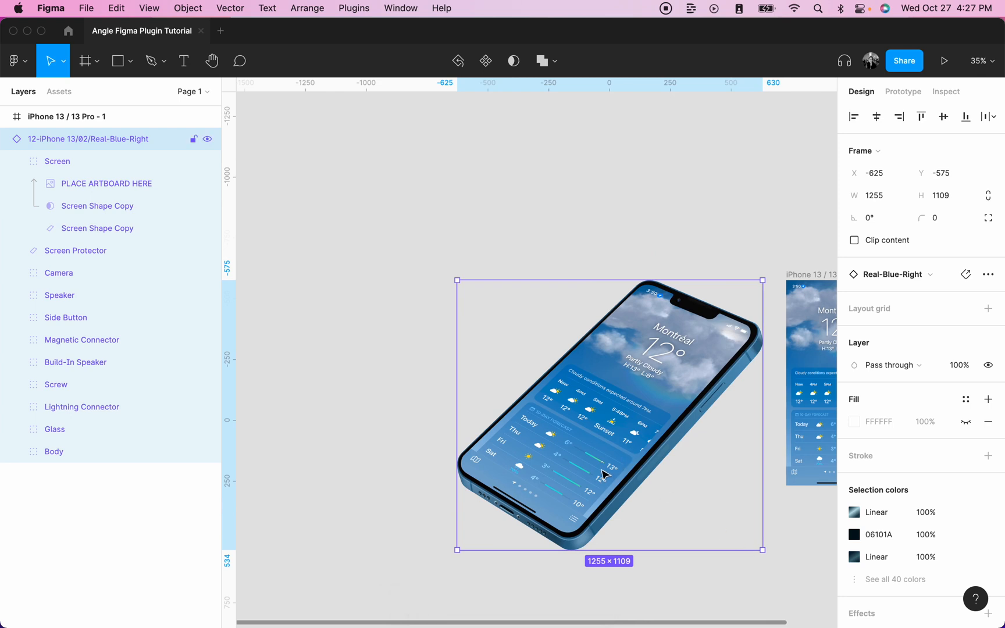
mouse_move(604, 478)
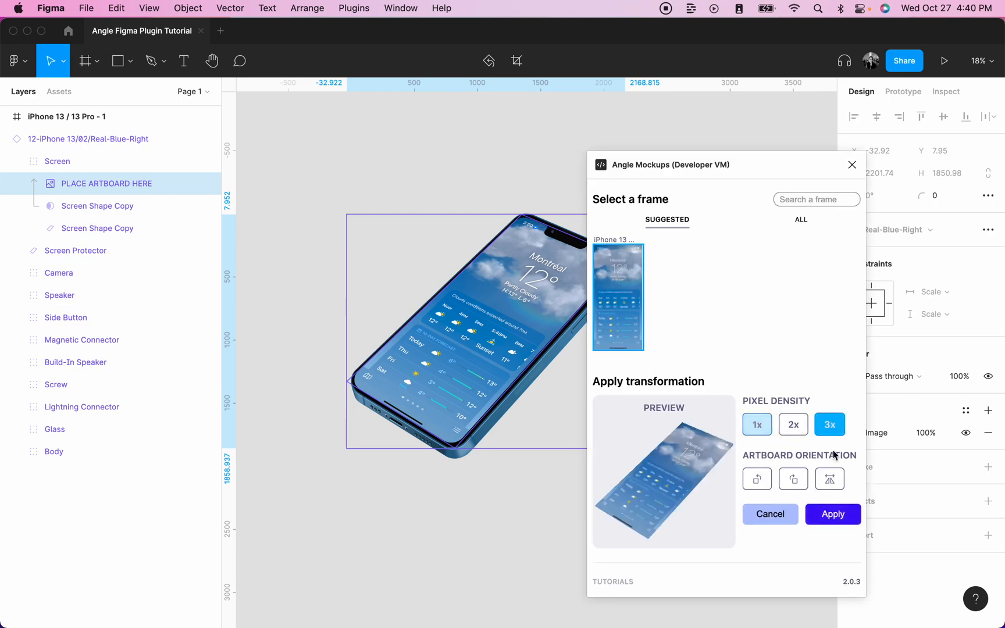
- Reapply the weather screen to the enlarged mockup at 3x for sharp text
click(833, 514)
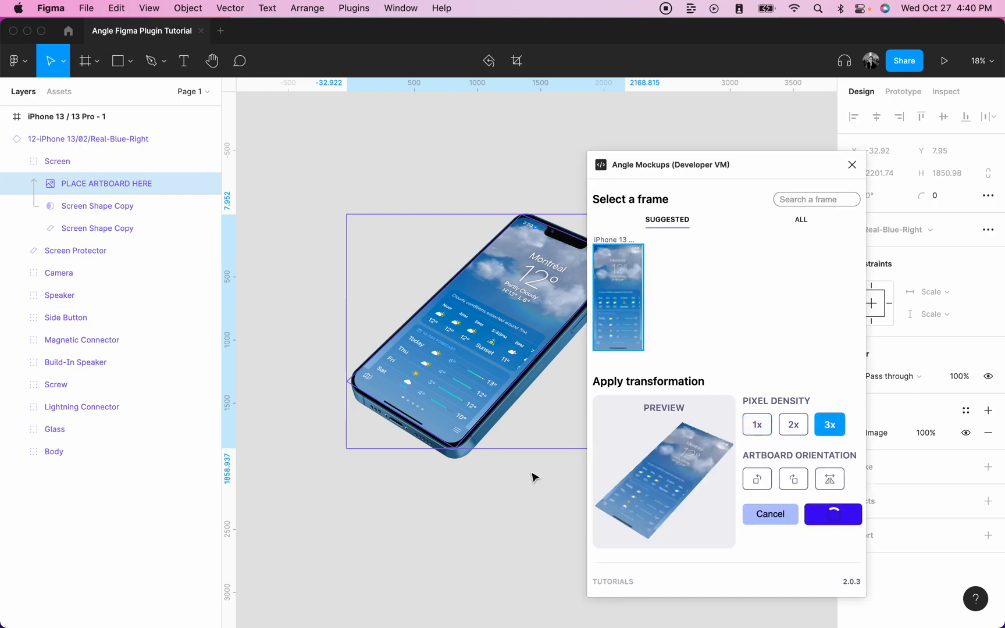
click(833, 514)
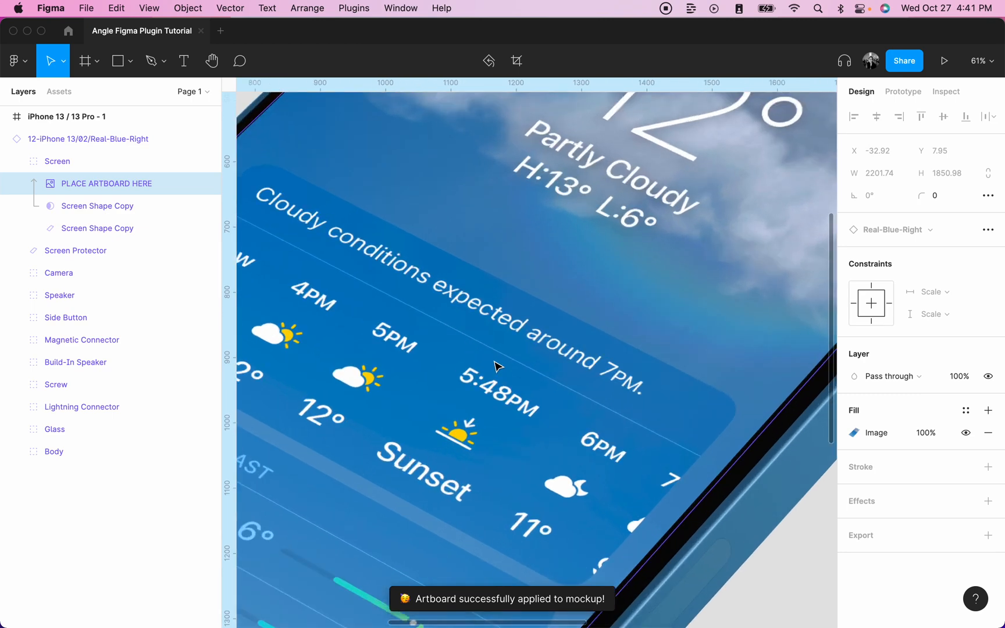